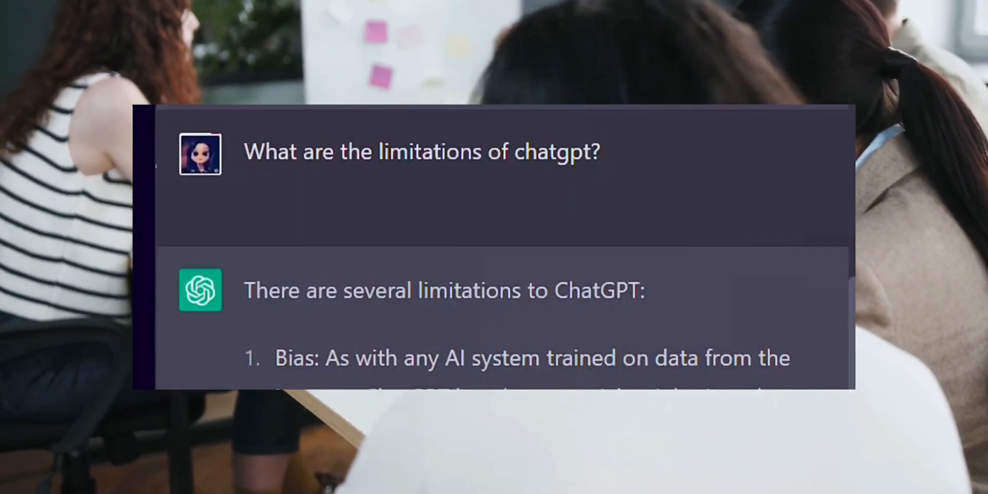
Step: Begin creating a new OpenAI account from the chat.openai.com login page
scroll("down", 3)
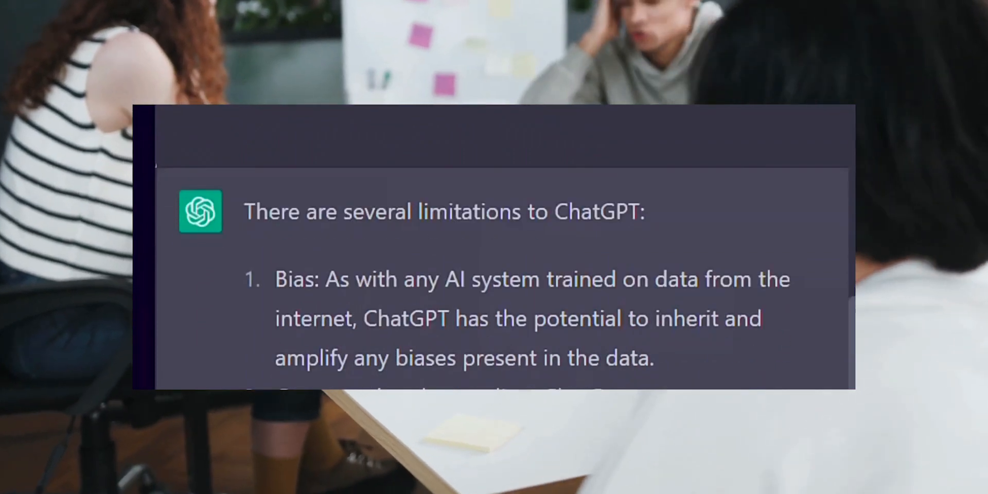
scroll("up", 3)
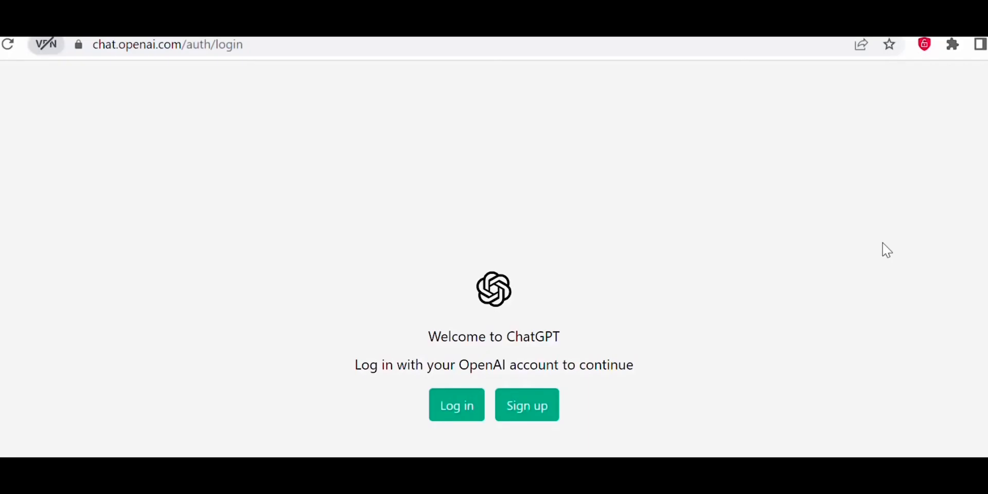
mouse_move(575, 357)
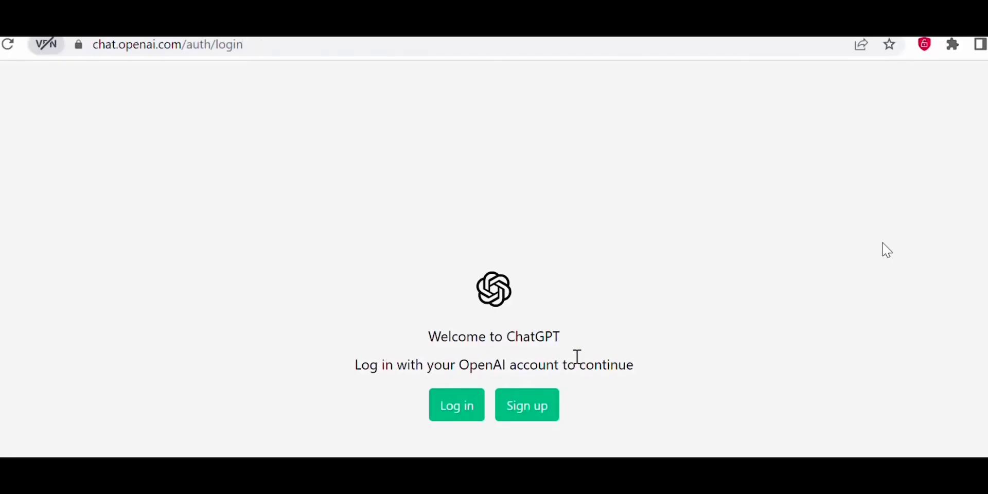
mouse_move(233, 368)
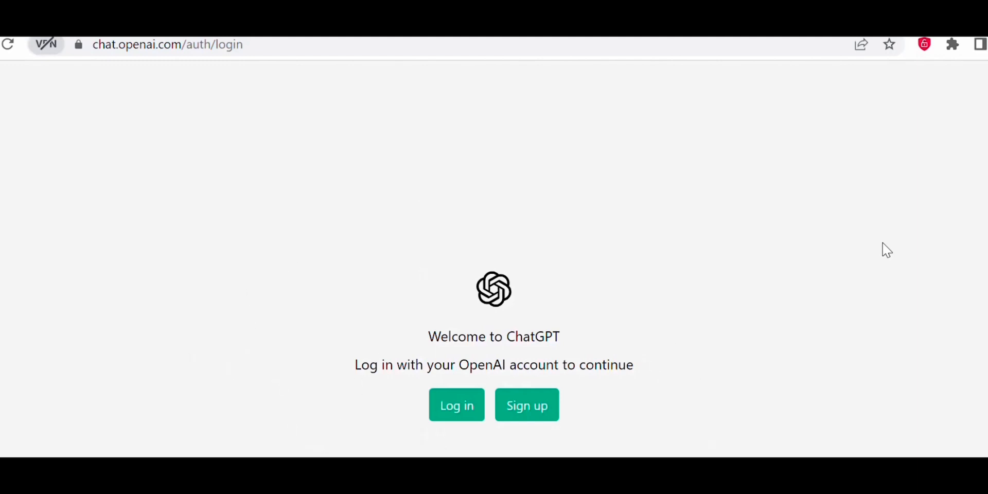
left_click(456, 404)
type("sowmya")
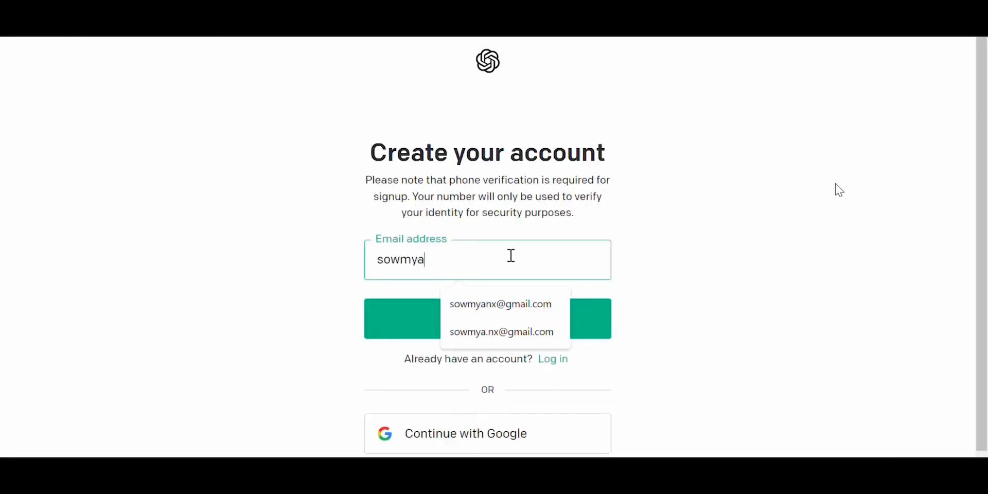
Step: Submit the suggested email address and head to Gmail to follow the verification link
left_click(500, 303)
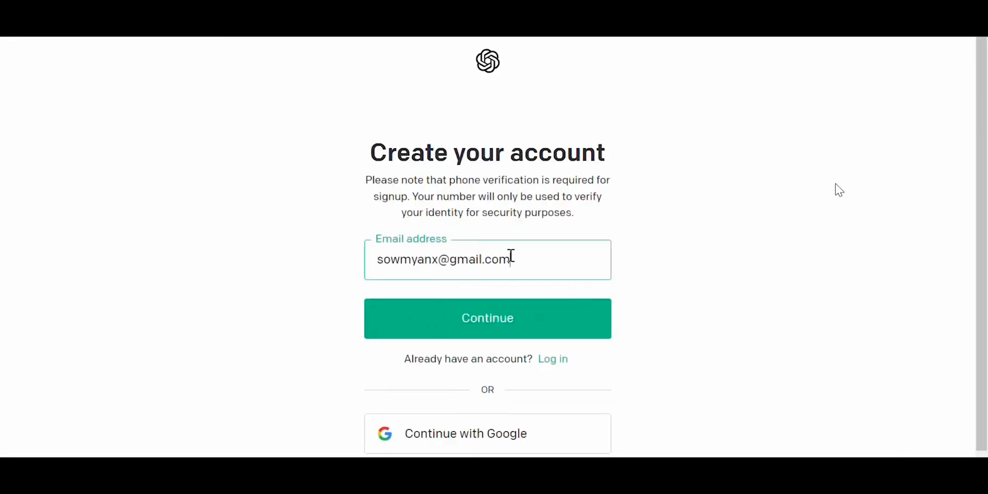
left_click(487, 318)
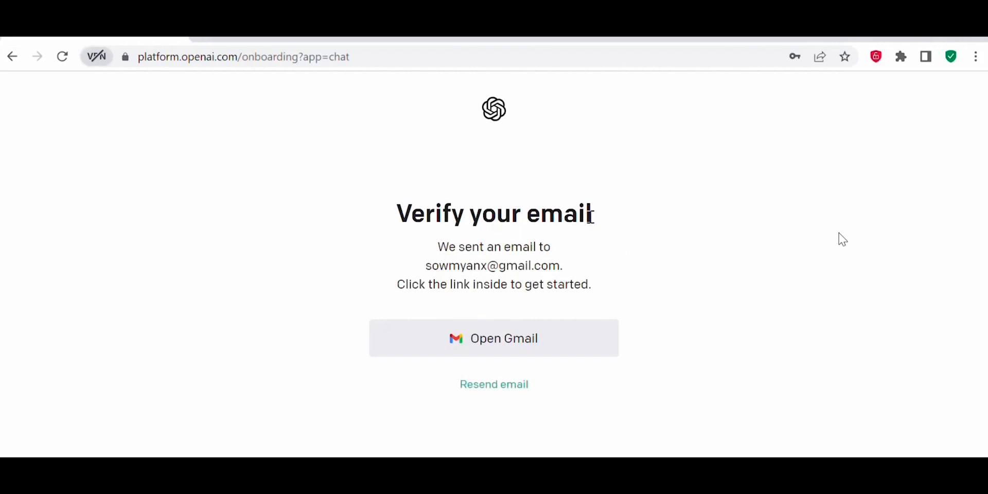
mouse_move(735, 315)
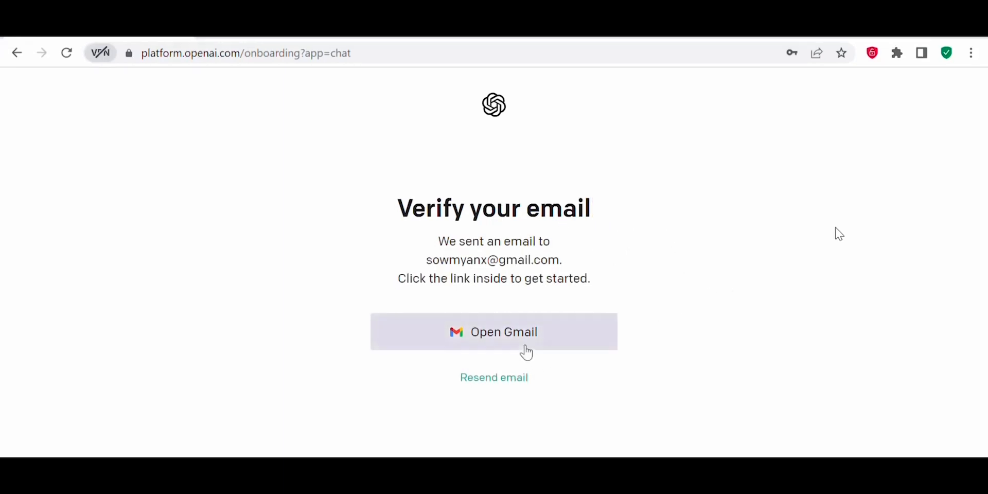
left_click(494, 332)
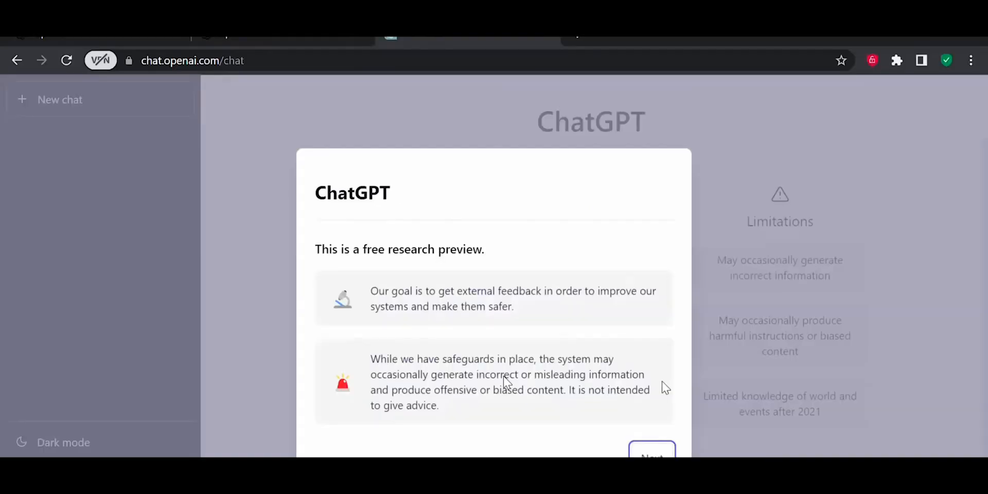
mouse_move(703, 404)
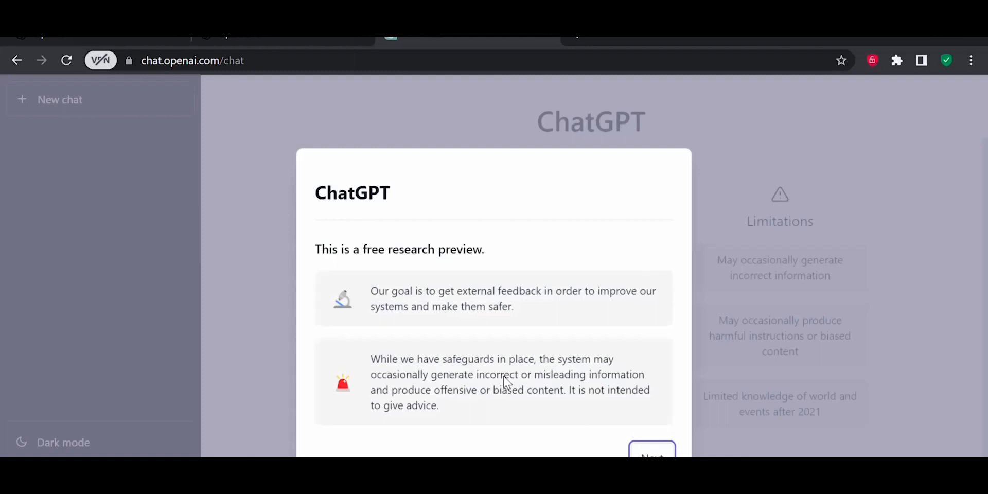
Step: Move past the safety and data collection notices of the research-preview introduction
left_click(652, 454)
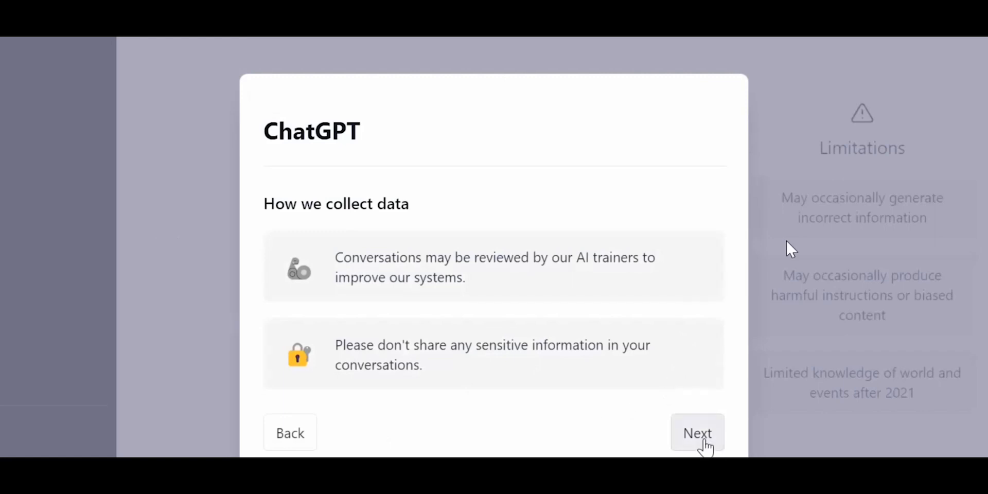
left_click(697, 433)
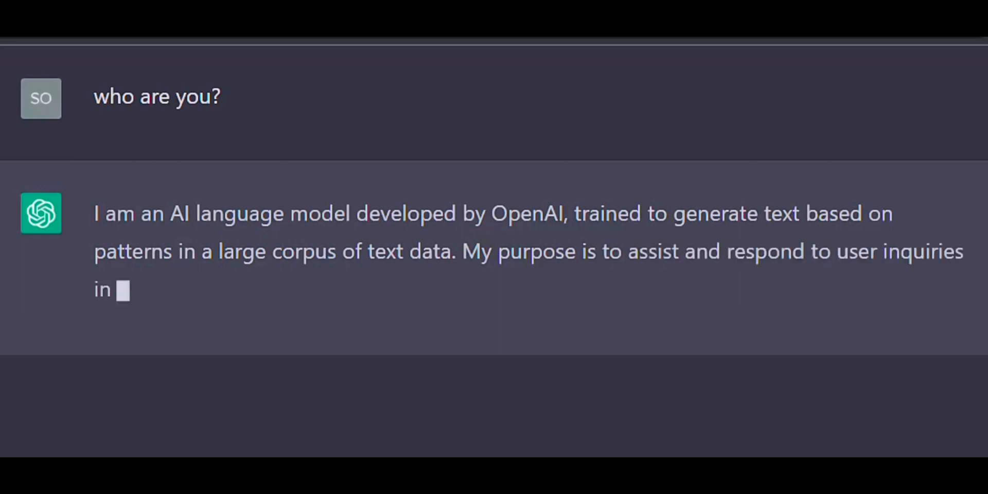
Step: Read the answers about what ChatGPT is and ask about 'ChatGPT Function'
scroll("down", 3)
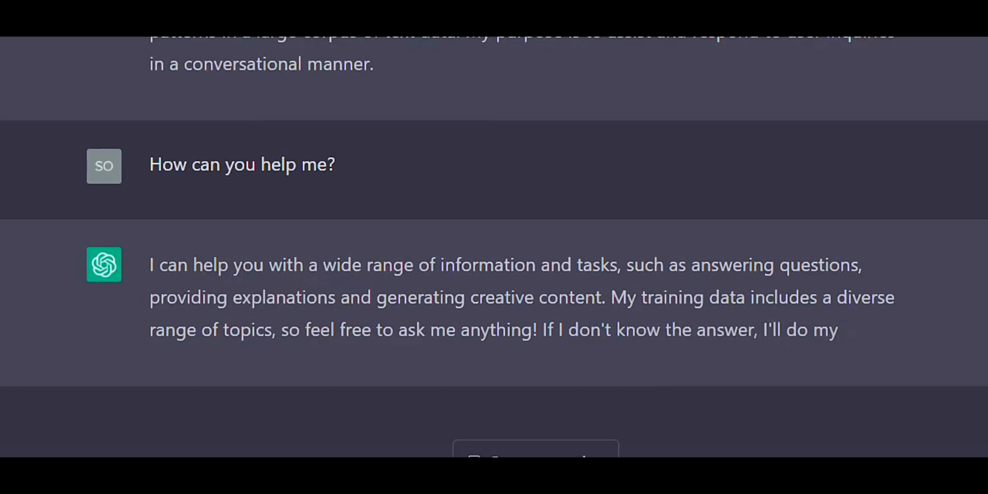
scroll("down", 3)
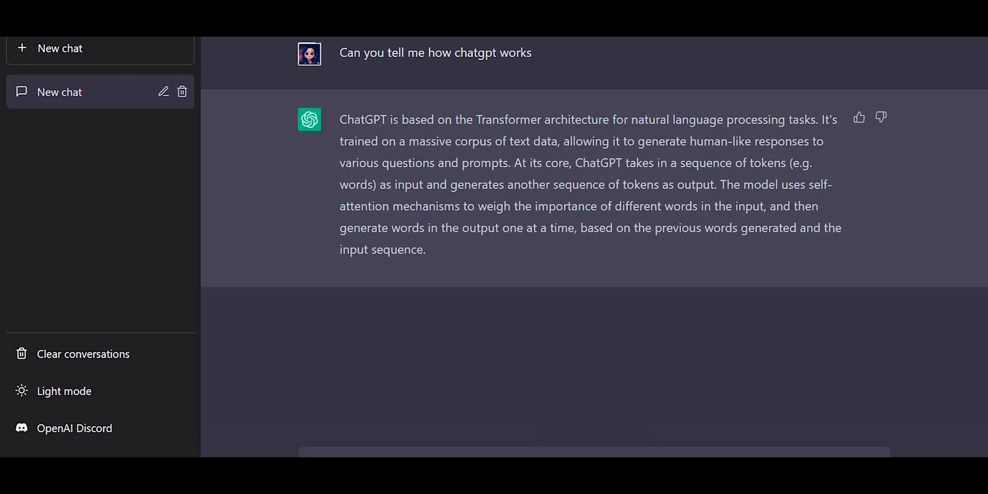
type("ChatGPT Function")
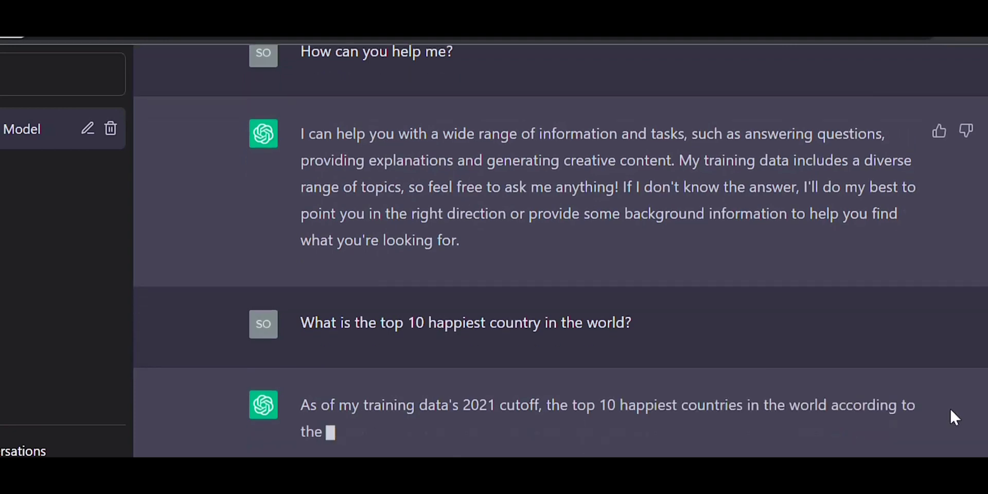
Step: Read the top 10 happiest countries list and ask how to bake a chocolate treat
scroll("down", 3)
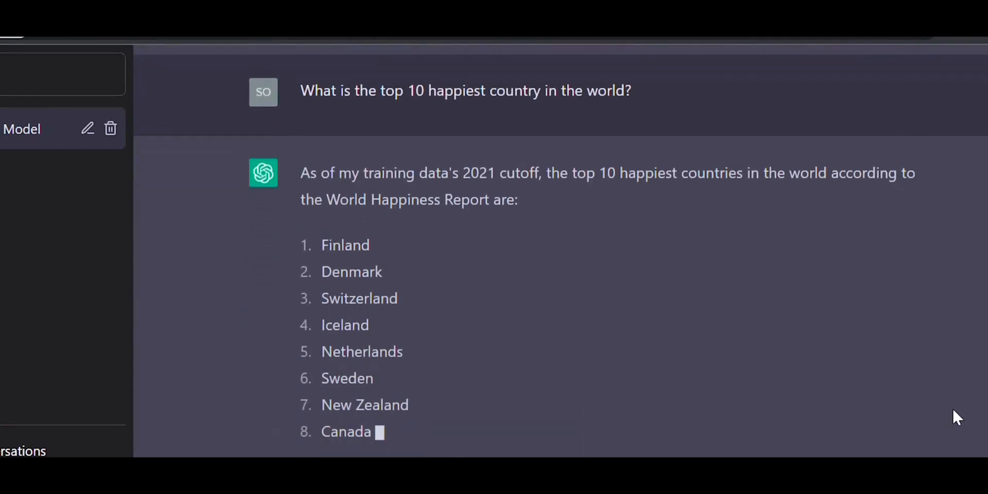
scroll("down", 3)
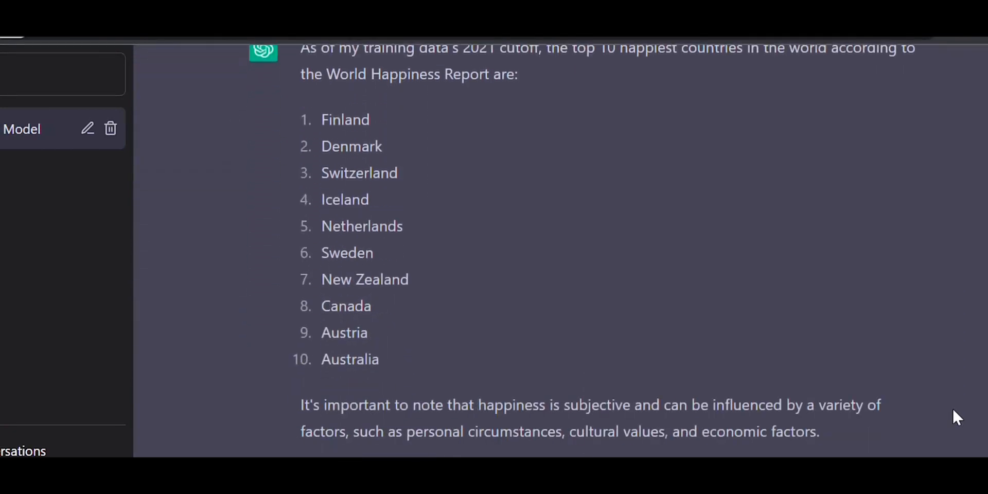
type("How to bake chocola")
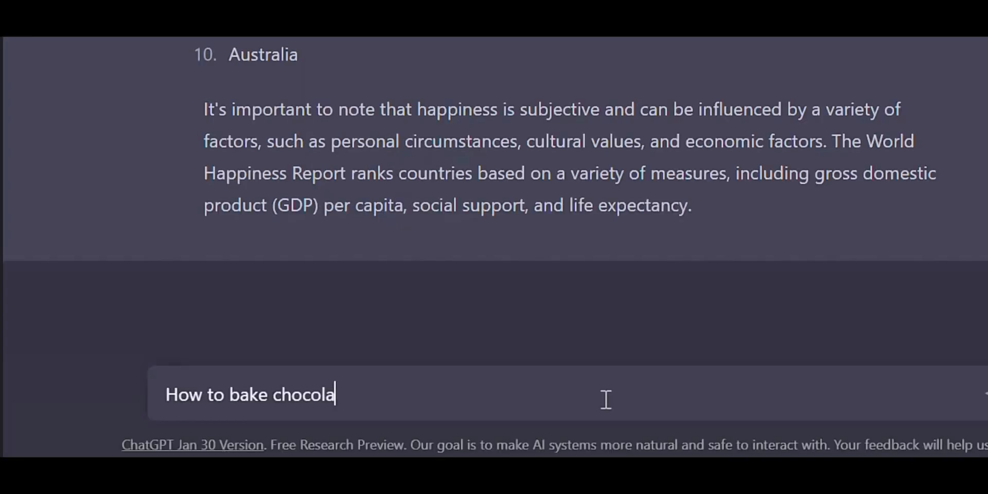
key("Return")
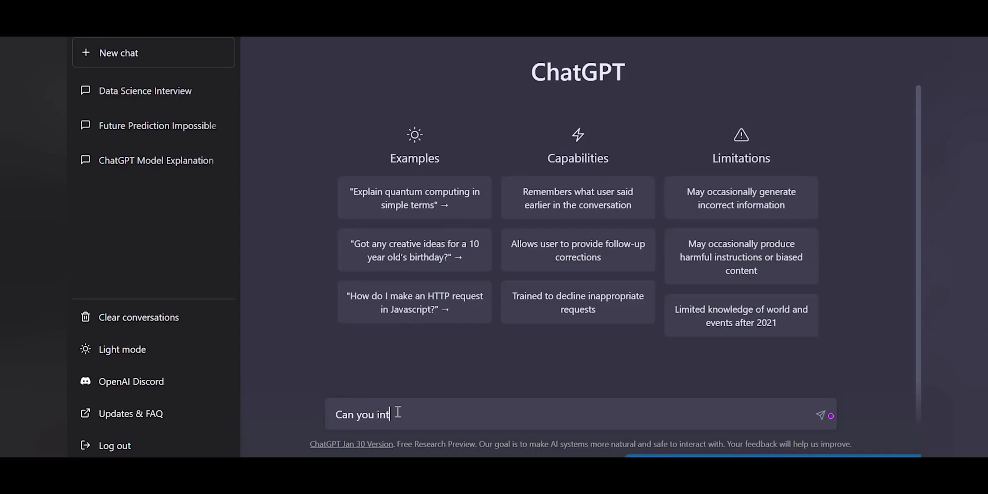
Step: Ask 'Can you interview me on Data Science' and read the sample interview questions and answers
type("erview me")
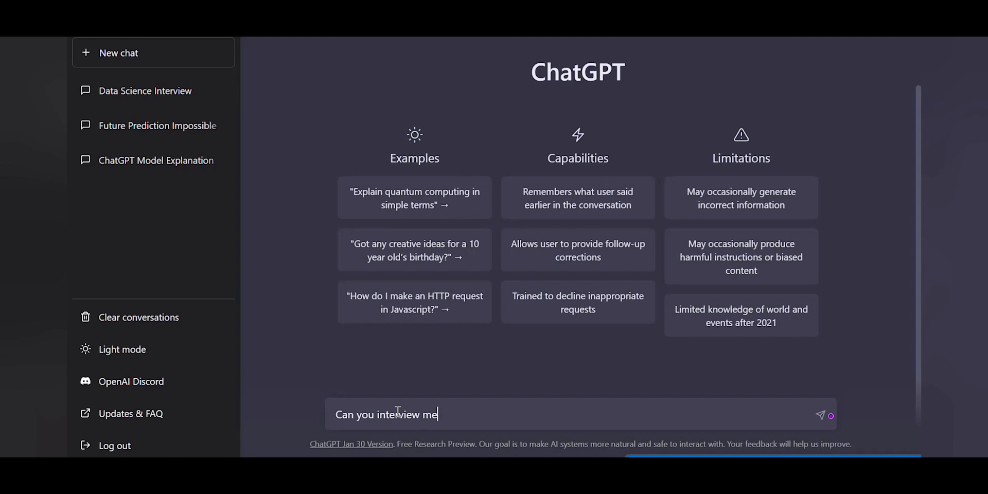
type("on Data")
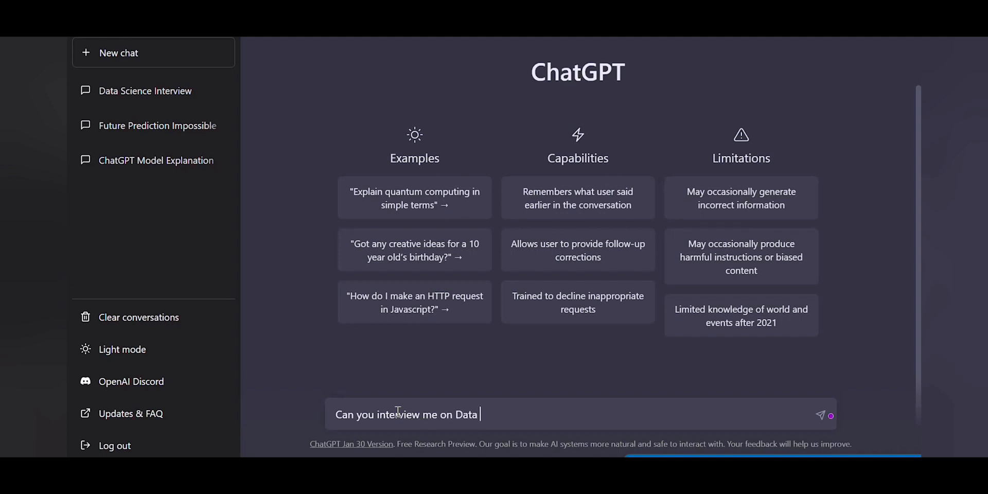
key("Return")
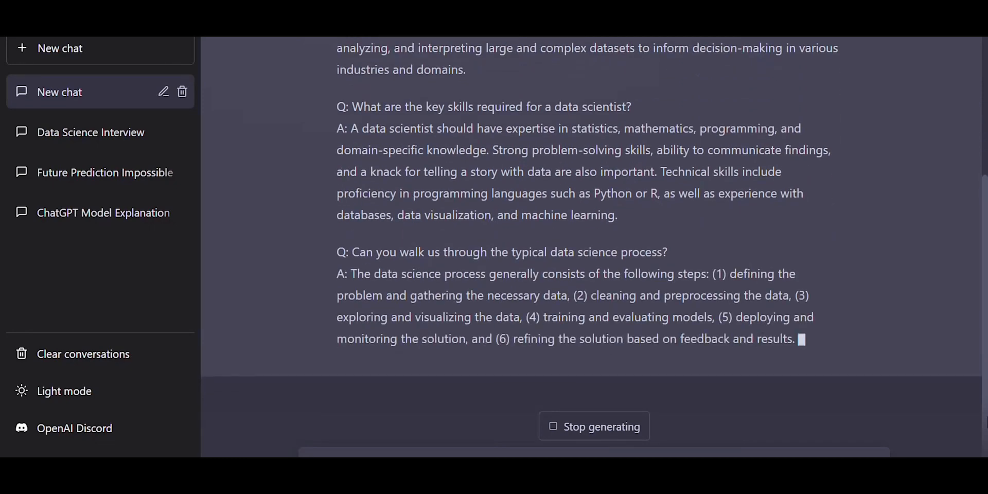
scroll("down", 3)
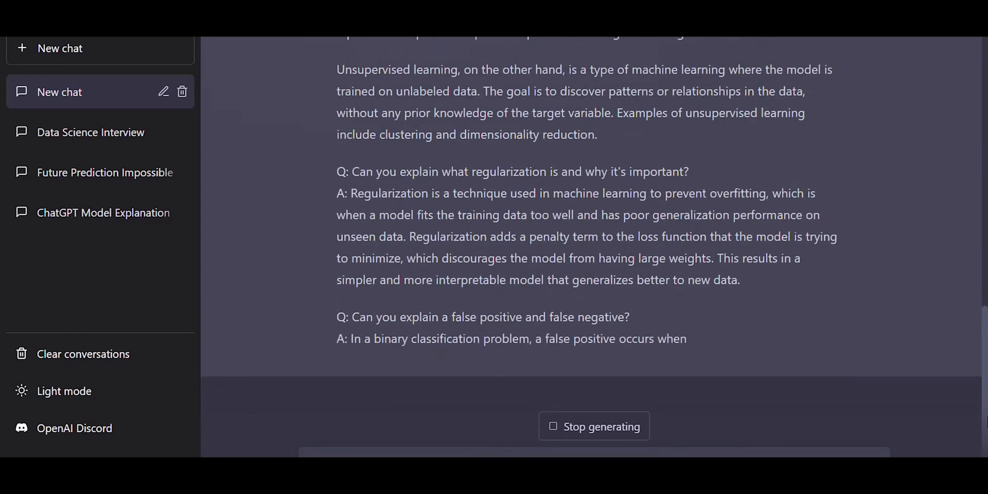
scroll("down", 3)
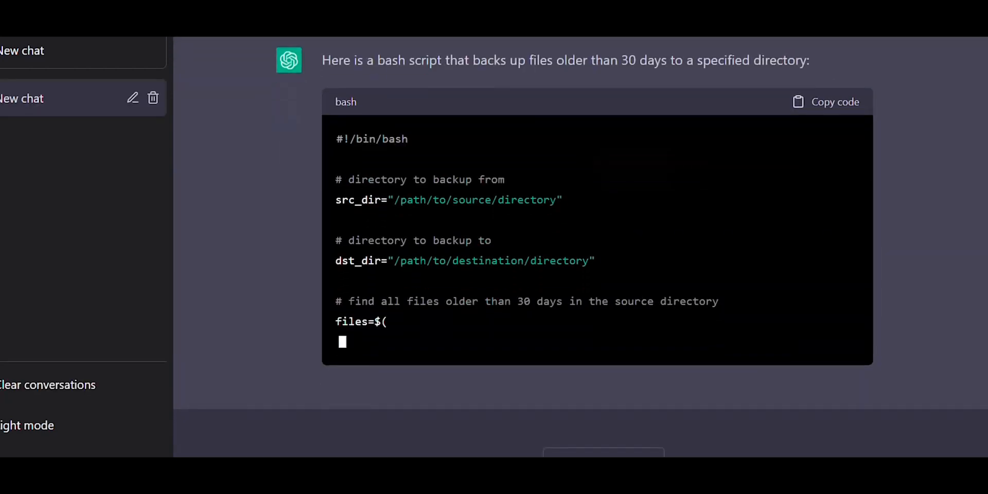
Step: Read through the IIFE-wrapped setTimeout loop fix before the Java unit-testing question
scroll("down", 3)
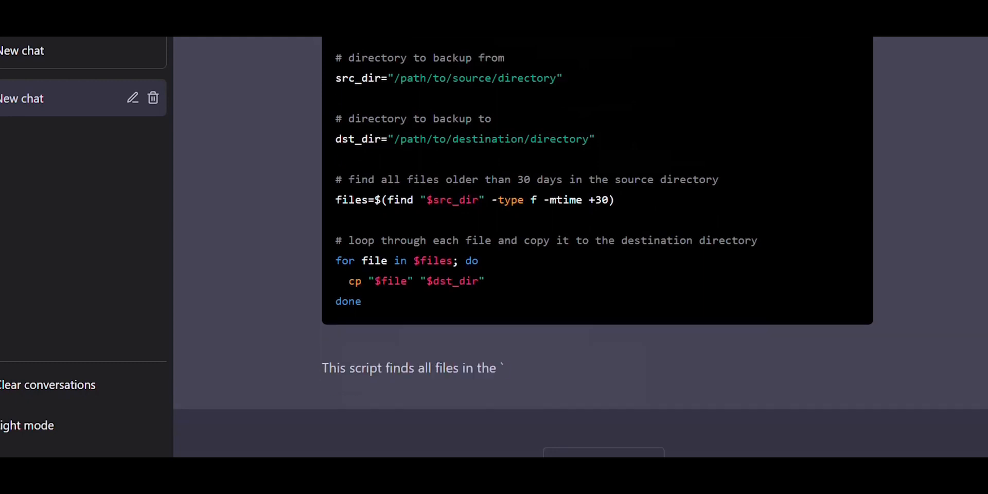
scroll("down", 3)
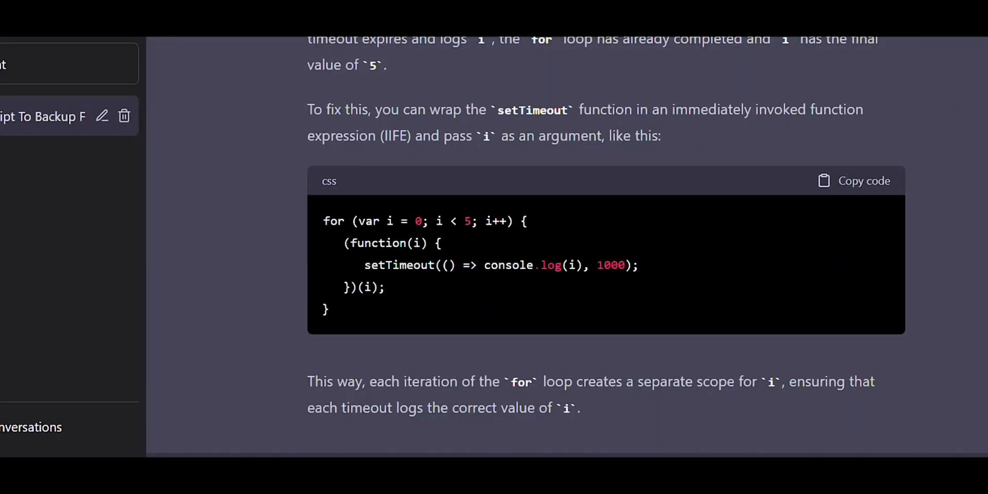
scroll("down", 3)
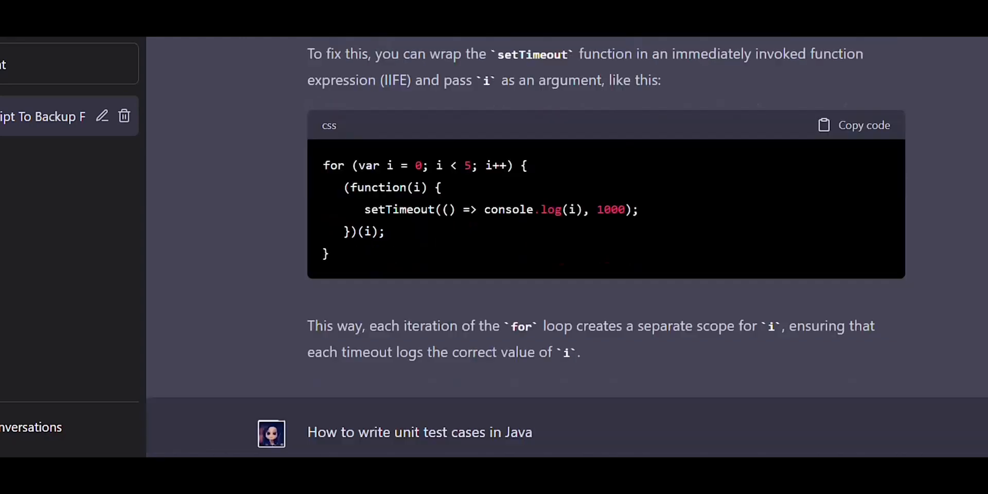
Step: Follow the step-by-step JUnit guide with the MyClassTest example as it generates
scroll("down", 3)
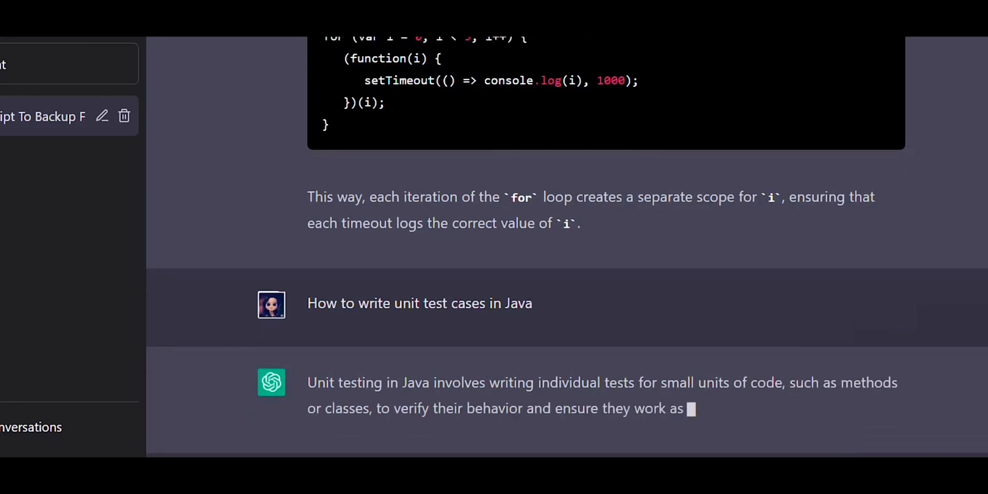
scroll("down", 3)
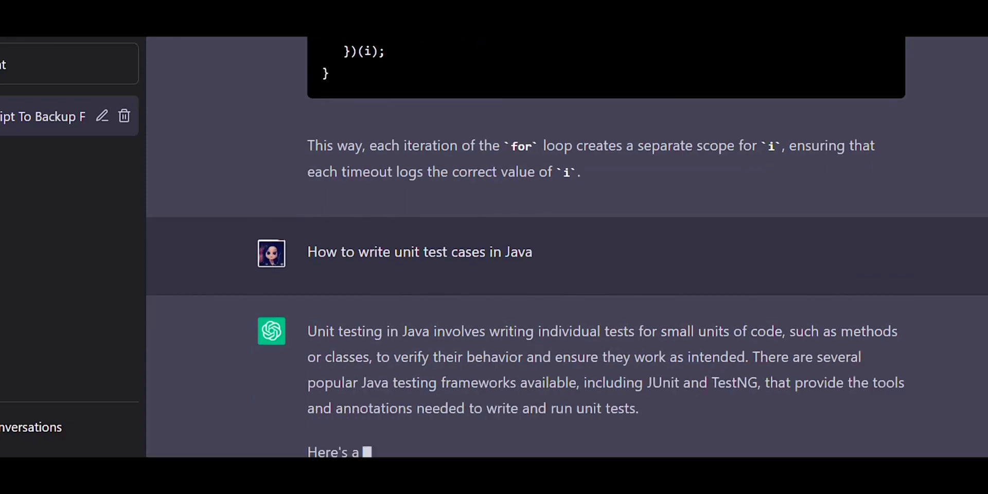
scroll("down", 3)
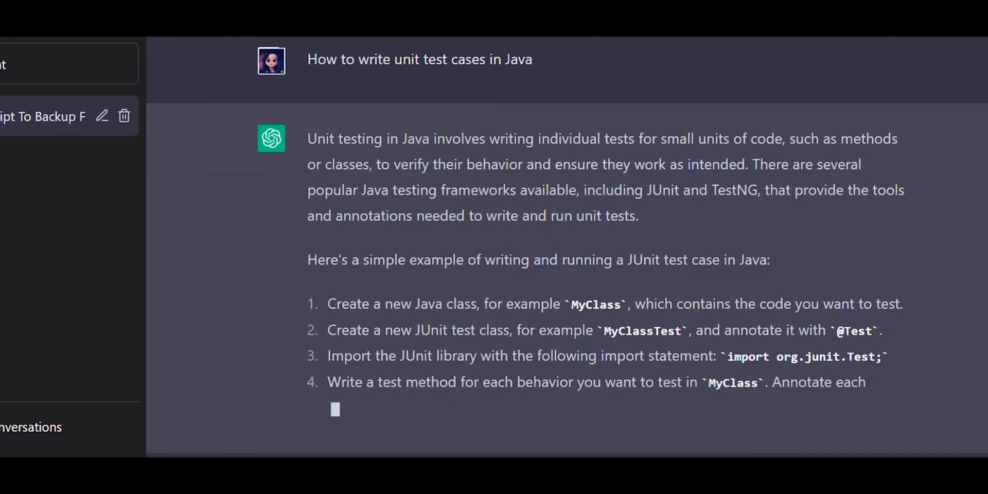
scroll("down", 3)
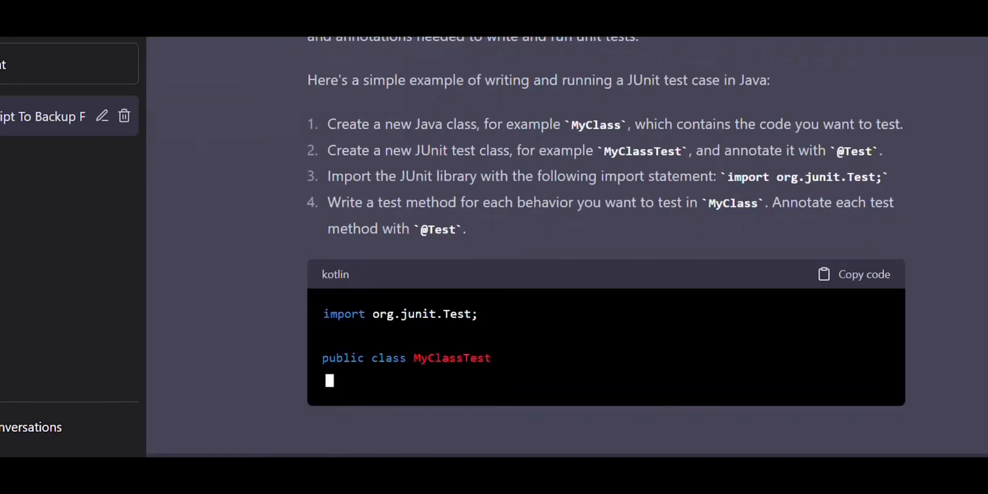
scroll("down", 3)
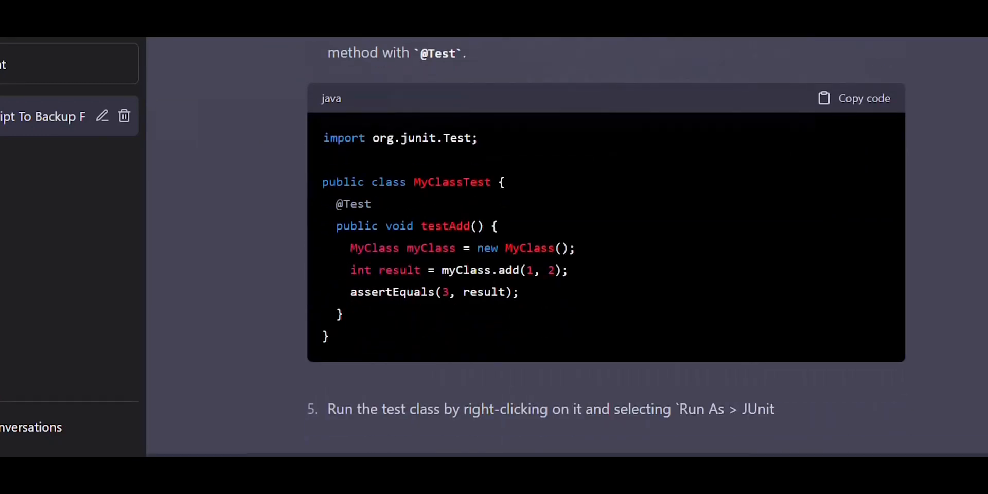
scroll("down", 3)
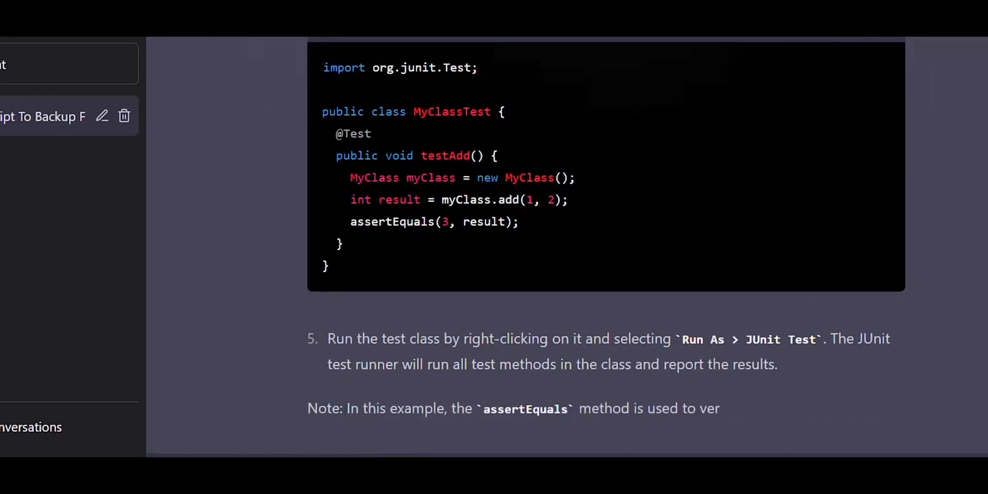
scroll("down", 3)
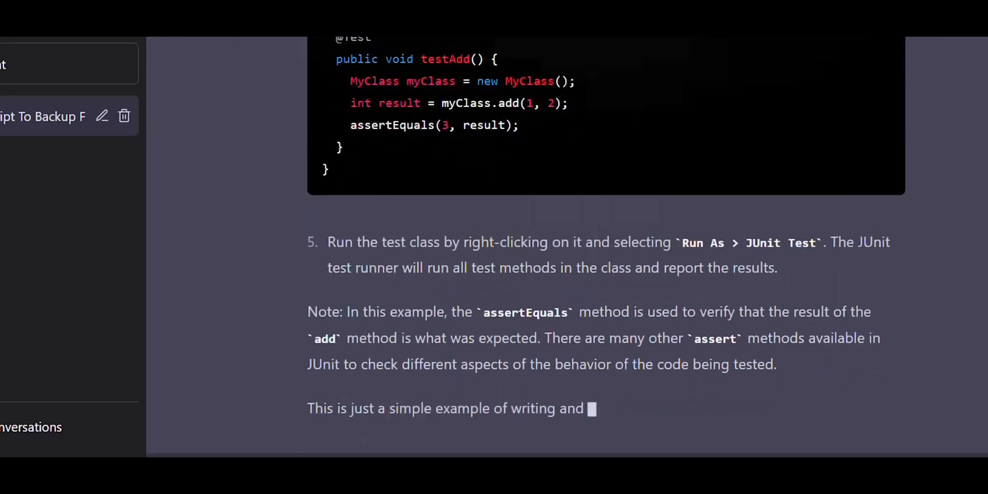
scroll("down", 3)
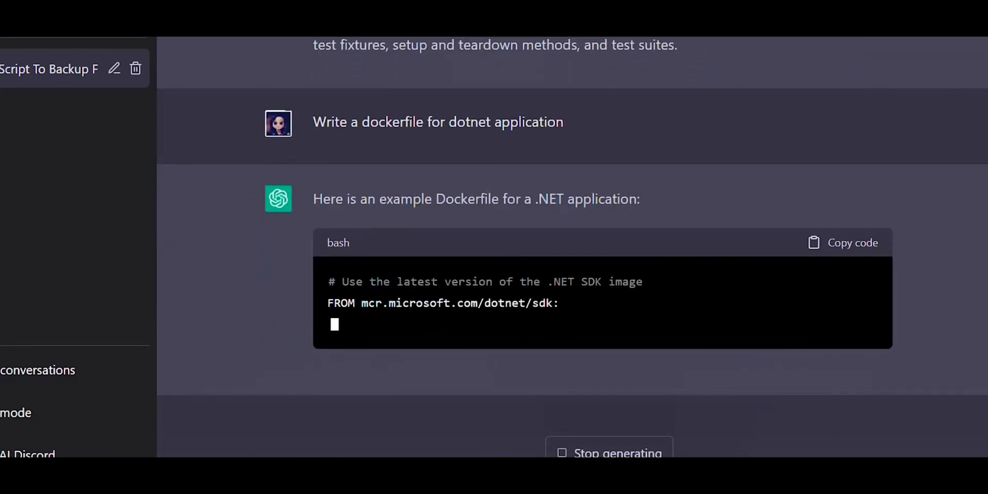
Step: Read the example Dockerfile generated for a .NET application
scroll("down", 3)
type("I have 5 years of experience in Linux Administration and have skills devops, sql, java.")
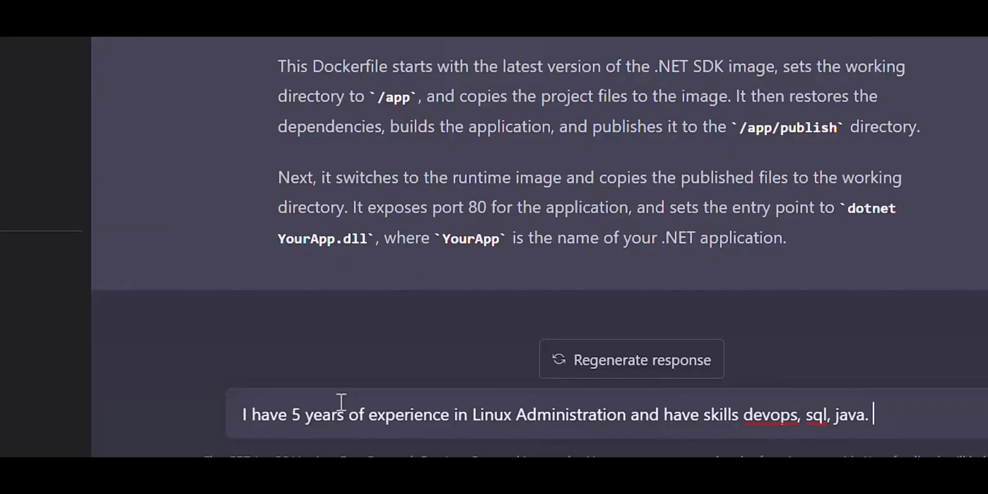
Step: Ask 'Please help me write a resume' for five years of Linux Administration with devops, sql and java skills, and read the draft
type("Please he")
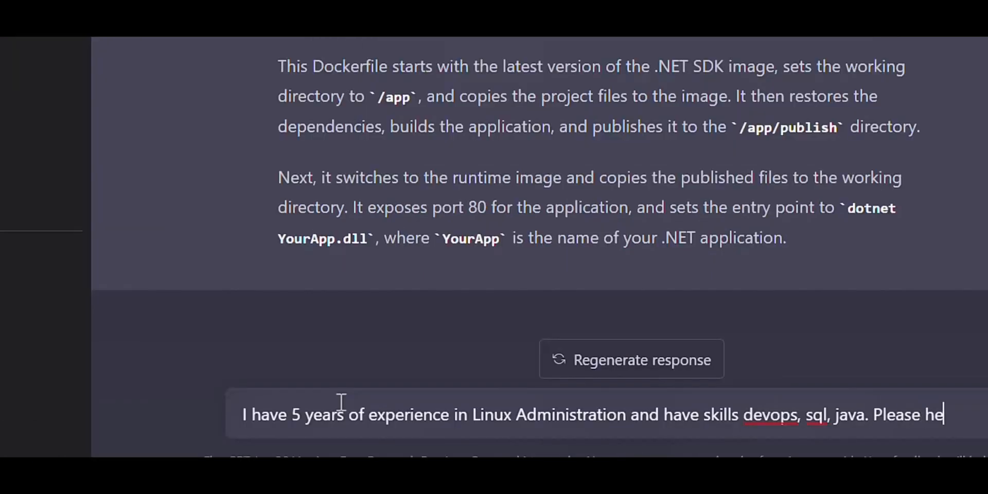
type("lp me write a resu")
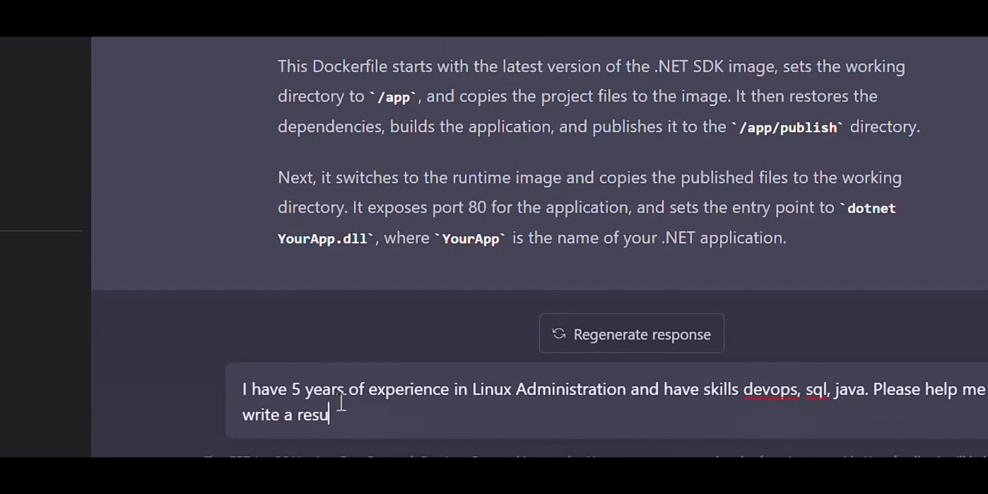
type("me")
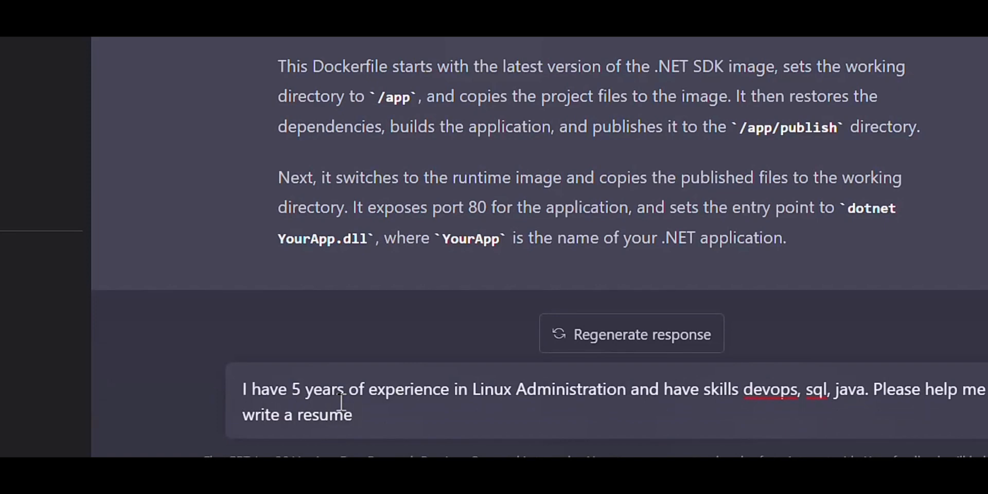
key("Return")
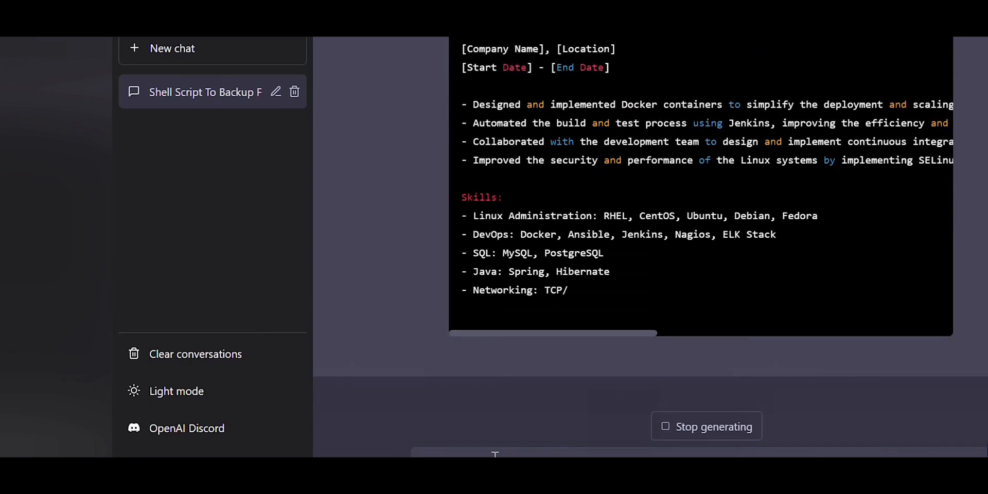
scroll("down", 3)
type("write a script for youtube video about the importance of preserving wildli")
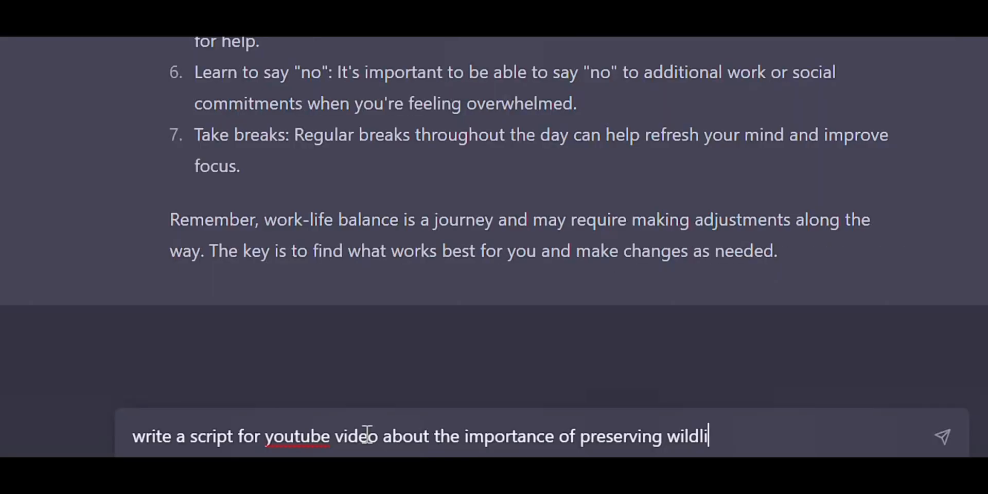
Step: Send the wildlife-preservation YouTube script prompt and read through the generated script
type("fe")
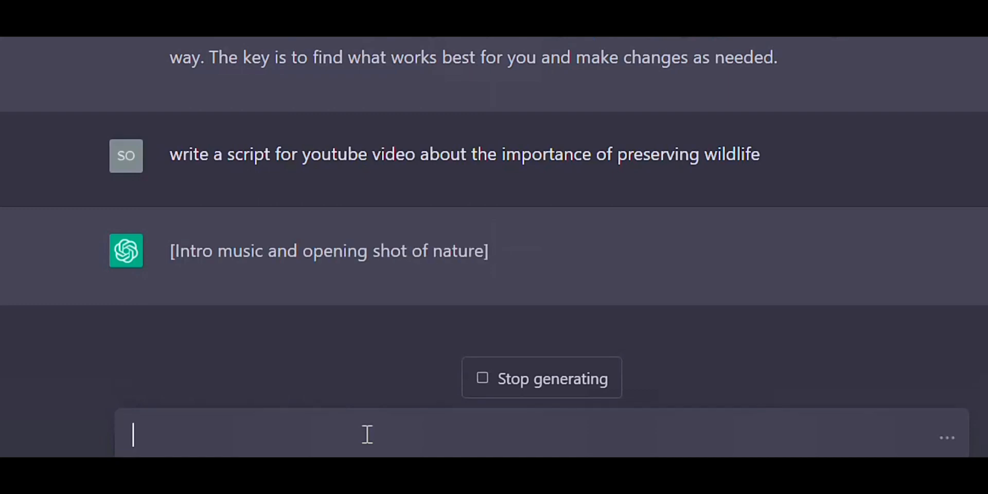
scroll("down", 3)
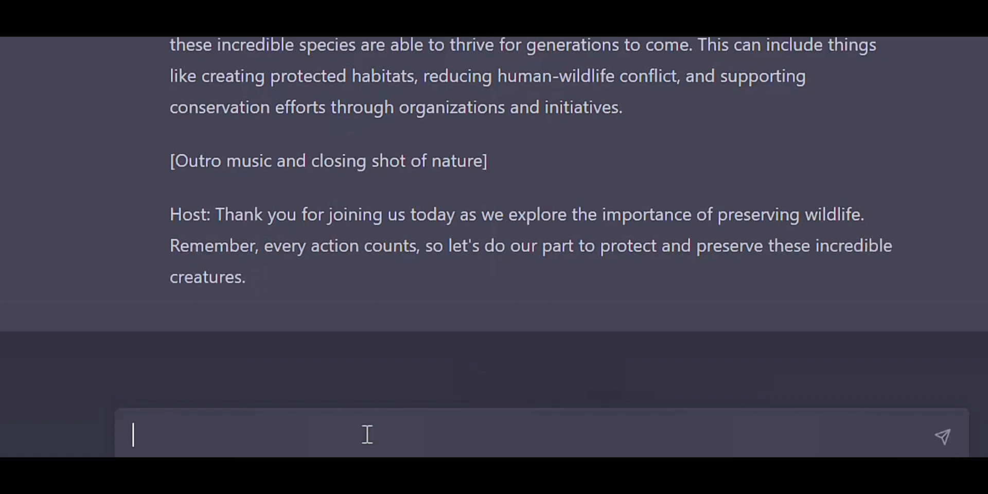
scroll("down", 3)
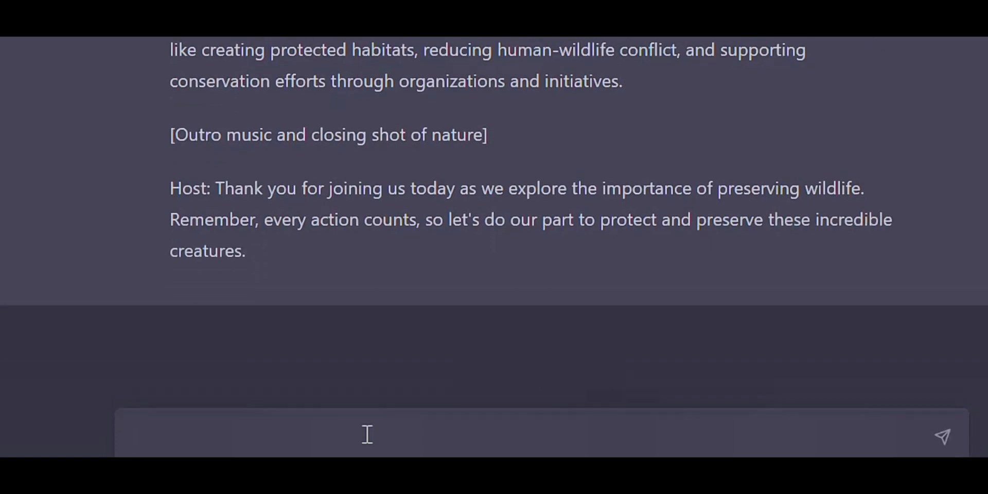
left_click(942, 434)
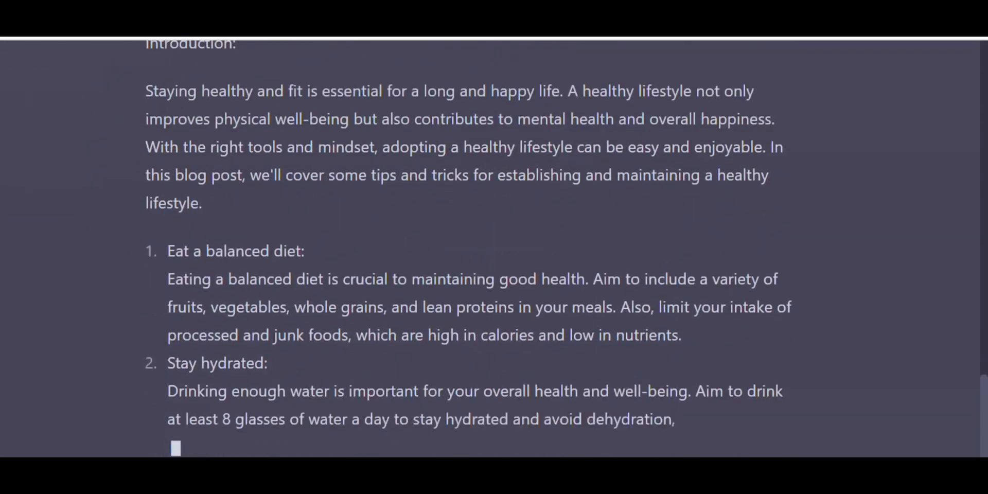
Step: Read the generated blog post with healthy lifestyle tips as it streams in
scroll("down", 3)
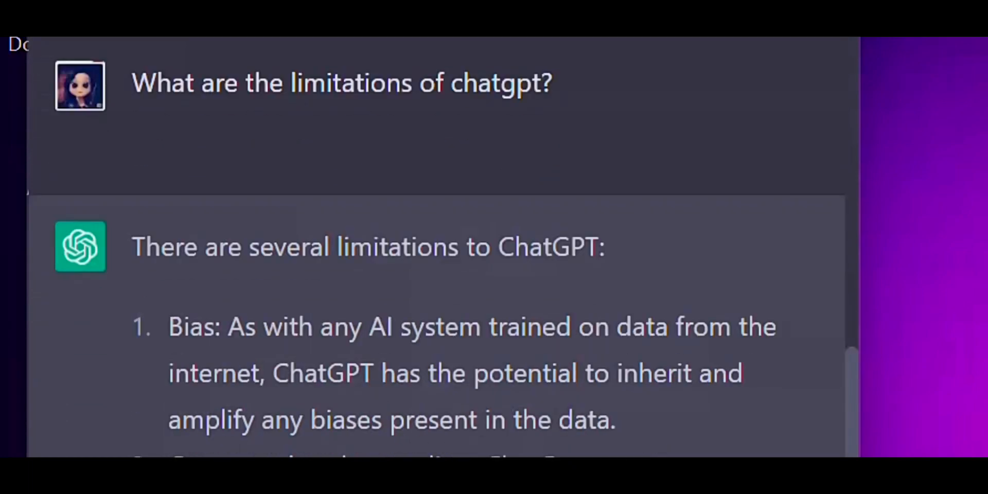
Step: Read the numbered list of ChatGPT's limitations, starting with training-data bias
scroll("down", 3)
type("Why there is mass decrease in employment o")
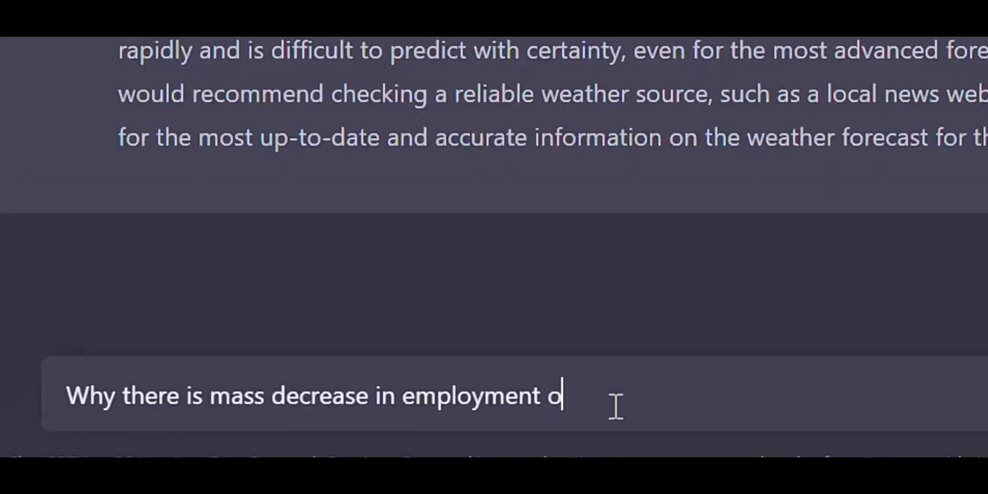
Step: Ask why there is a mass decrease in employment opportunities in the year 2023
type("pportunitie")
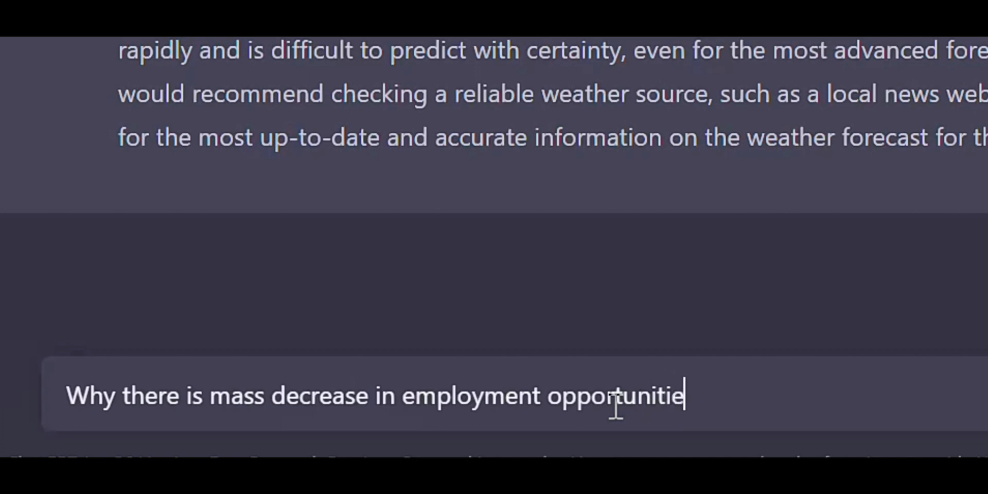
type("s in t")
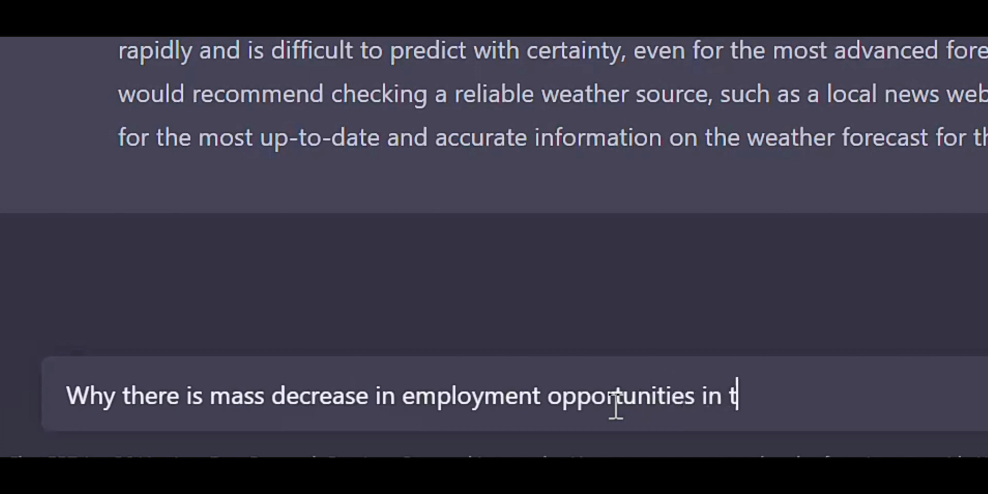
type("he year 20")
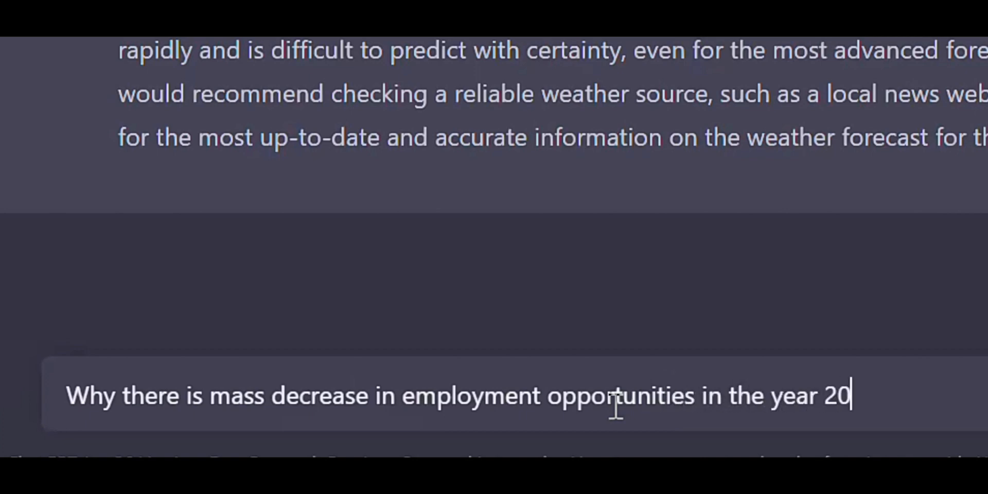
key("Return")
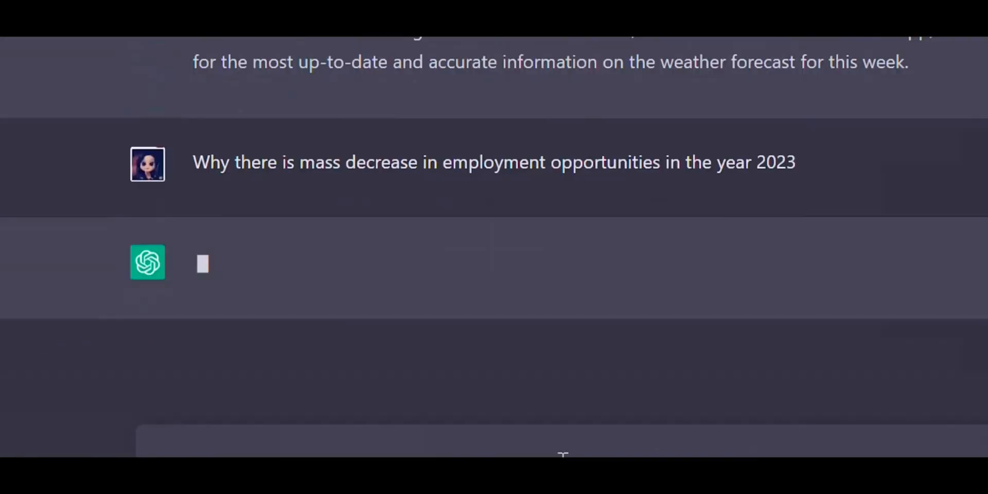